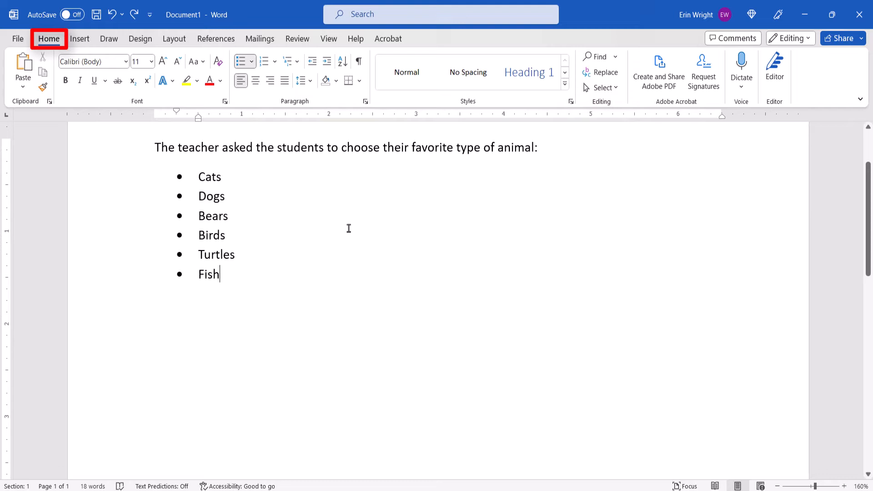
Show formatting marks and add an empty unbulleted paragraph after the Fish item.
left_click(358, 61)
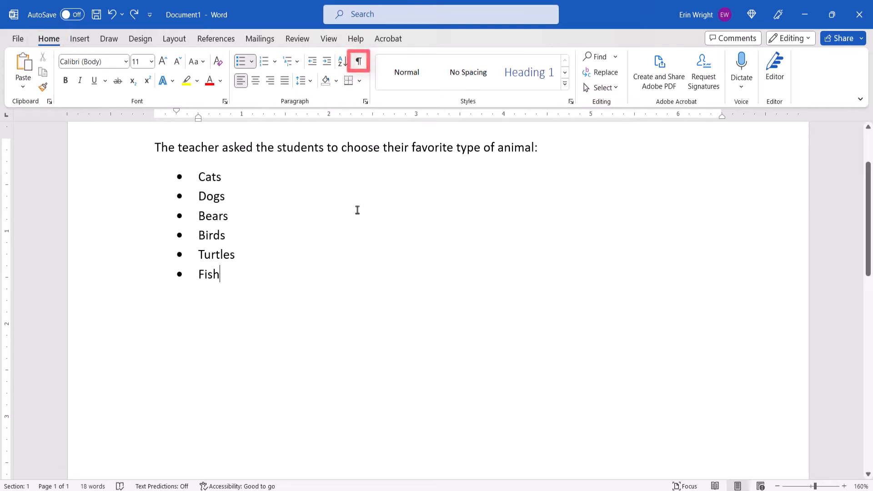
mouse_move(358, 61)
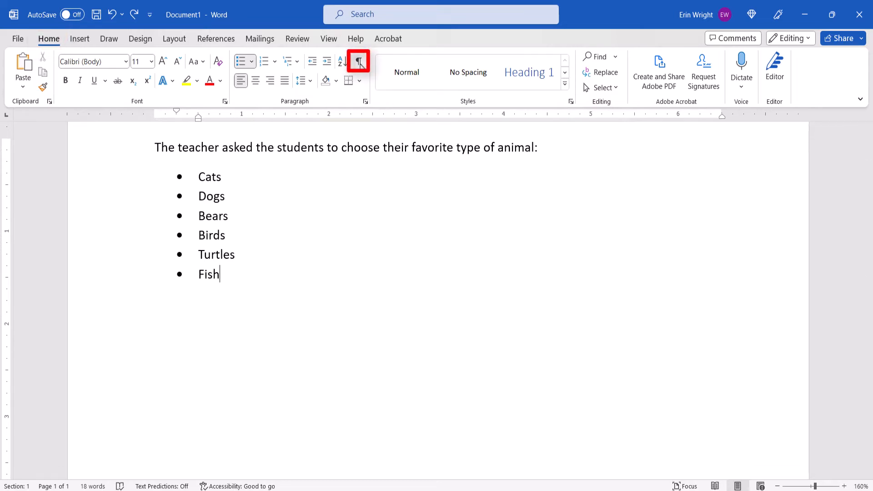
left_click(359, 61)
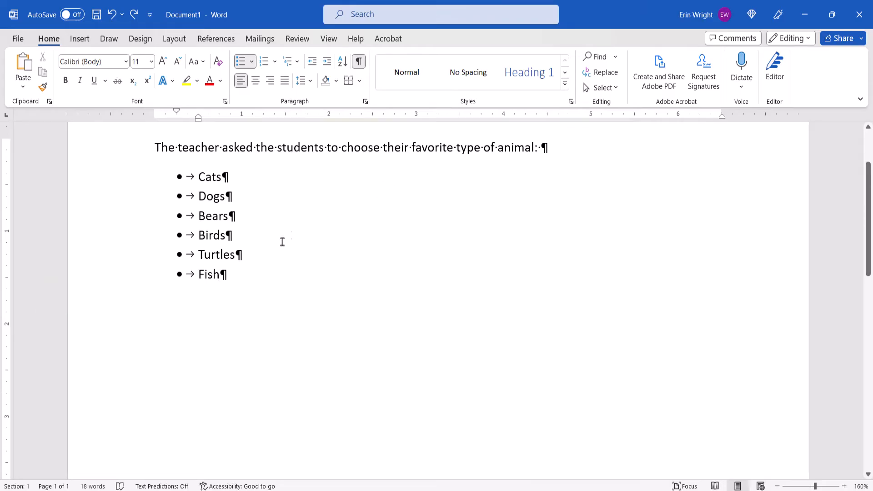
double_click(209, 274)
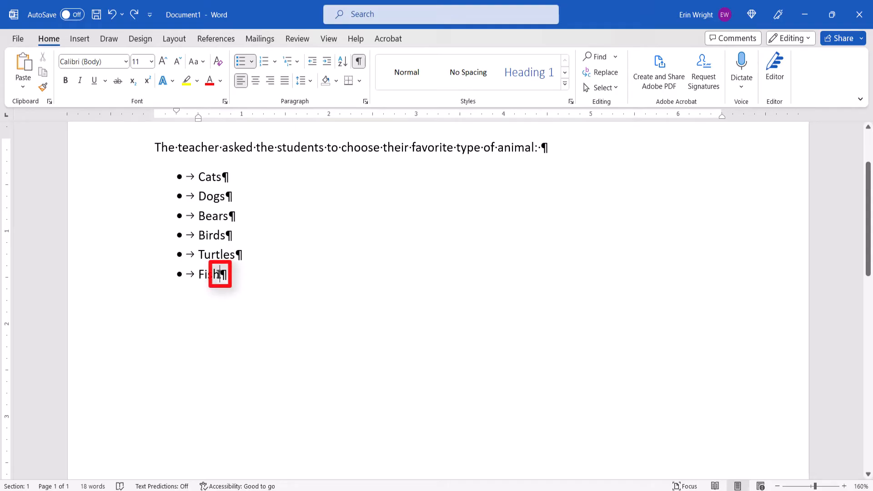
key("enter")
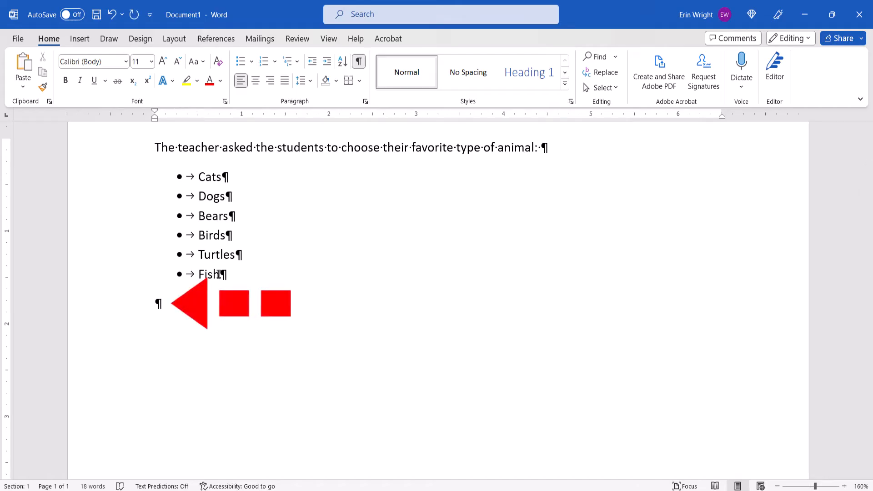
key("Delete")
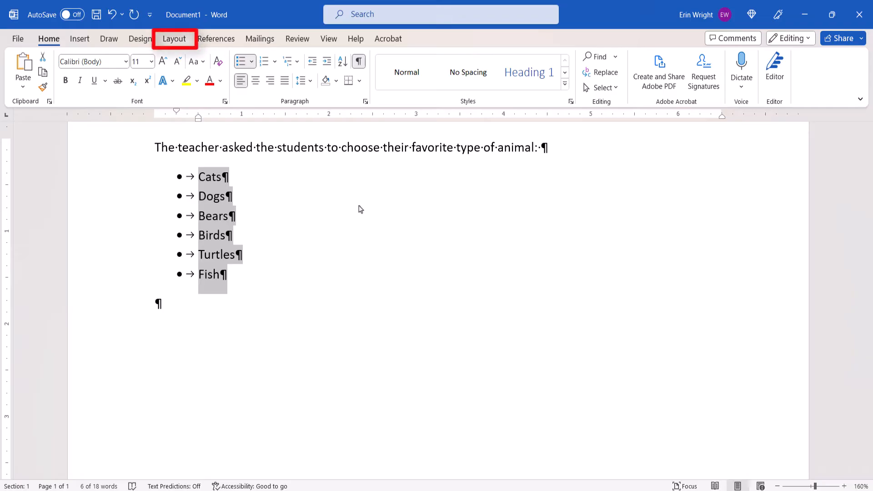
Split the six animal items into two columns and hide formatting marks.
left_click(174, 38)
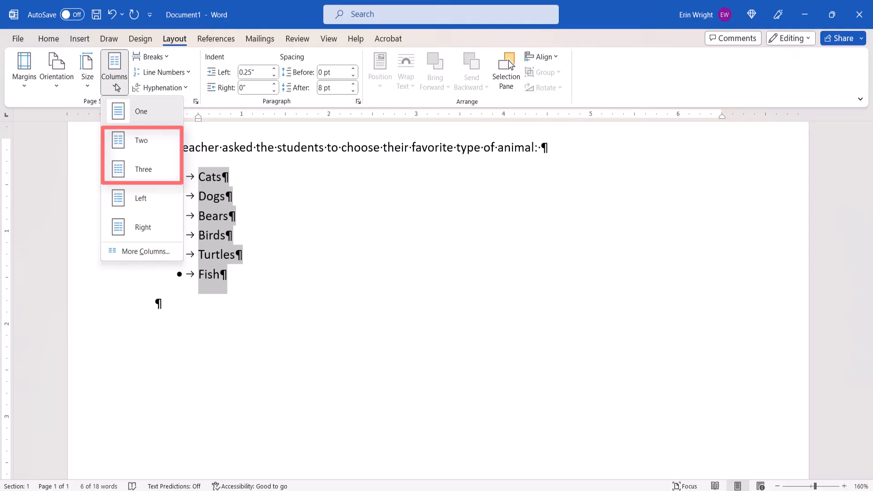
left_click(141, 140)
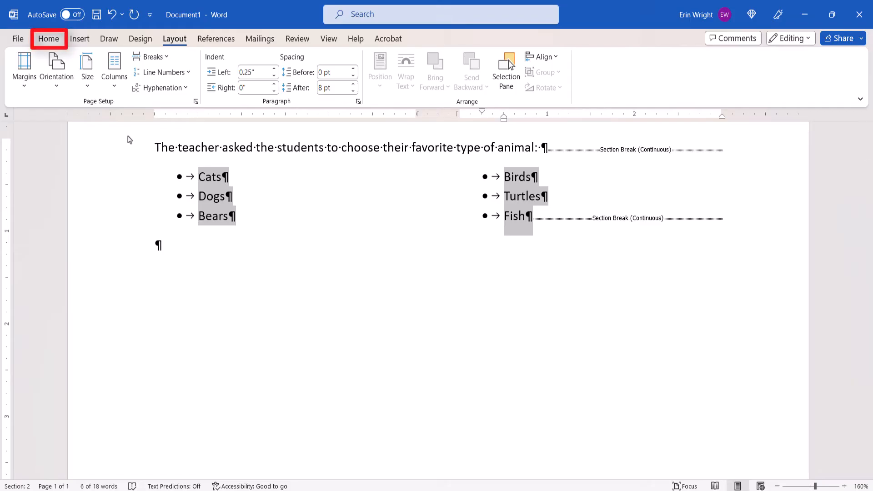
left_click(47, 38)
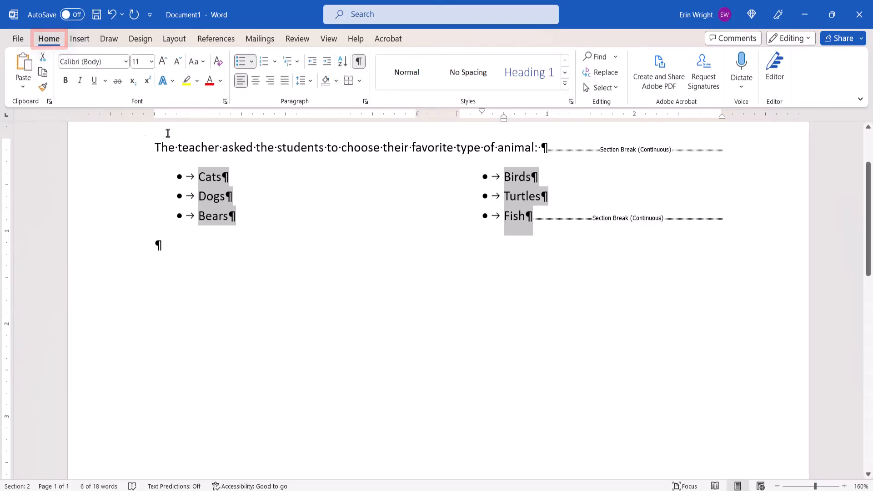
left_click(358, 62)
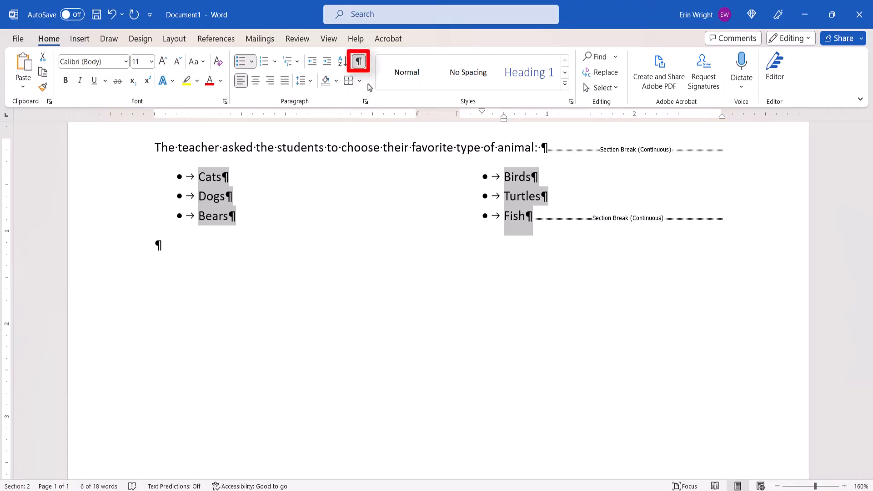
left_click(358, 61)
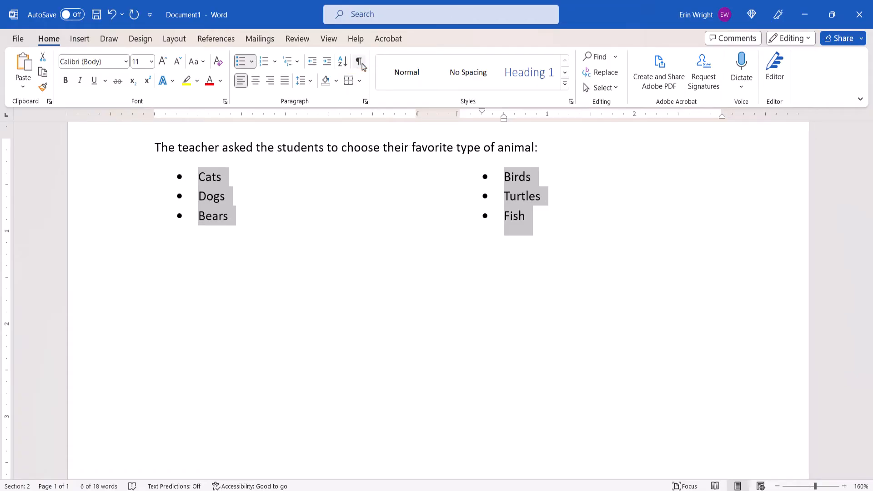
left_click(340, 226)
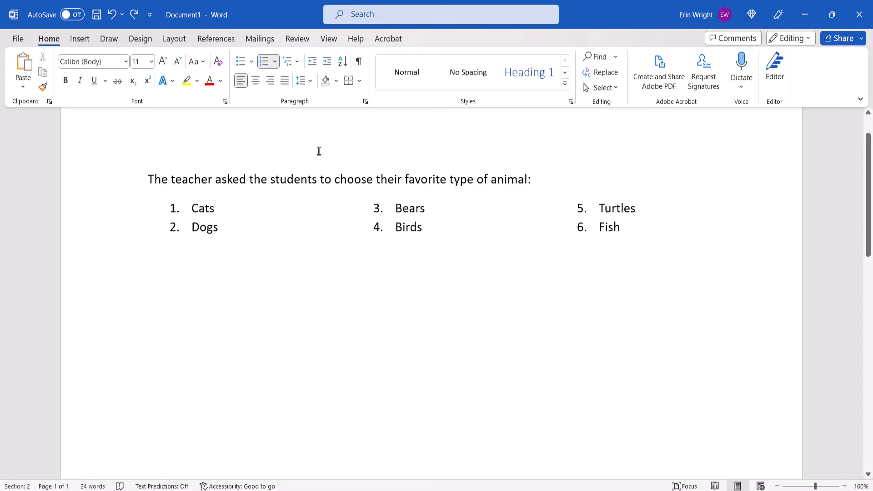
mouse_move(328, 39)
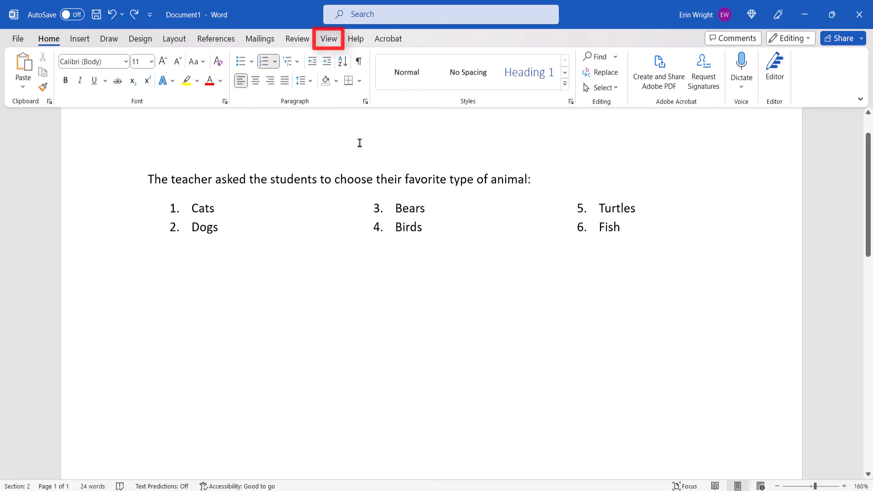
Turn on the ruler from the View tab's Ruler checkbox.
left_click(328, 38)
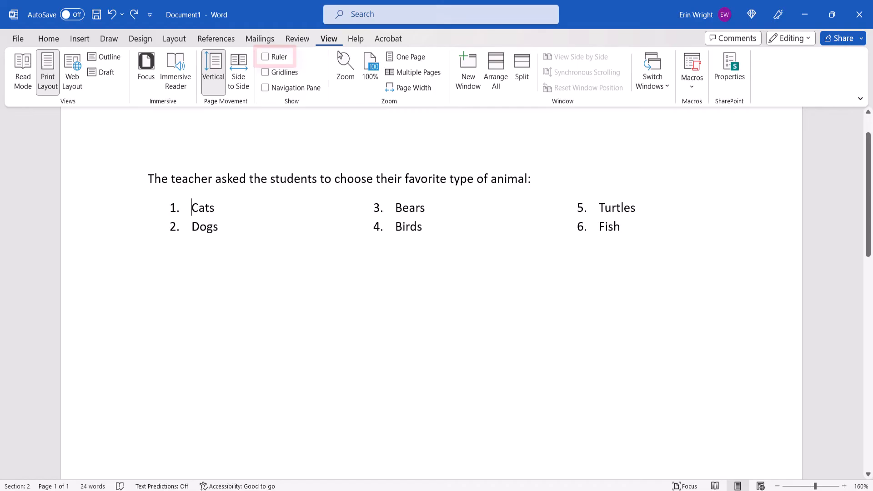
left_click(266, 57)
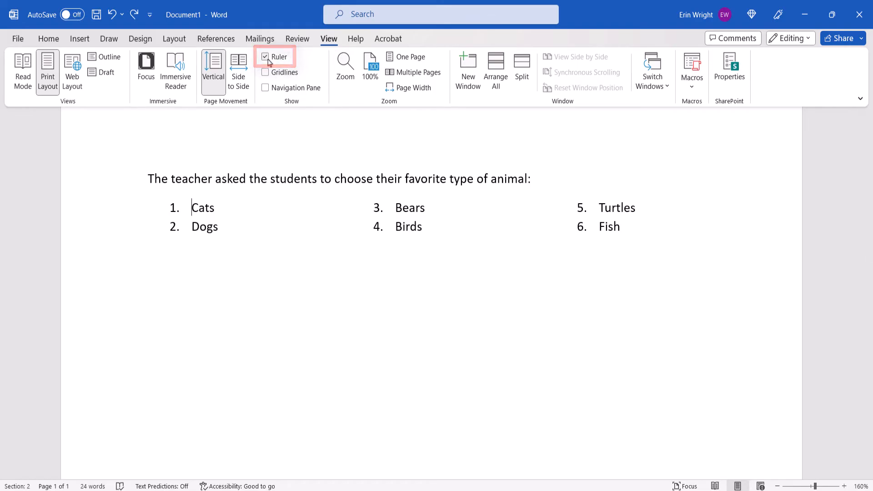
left_click(265, 57)
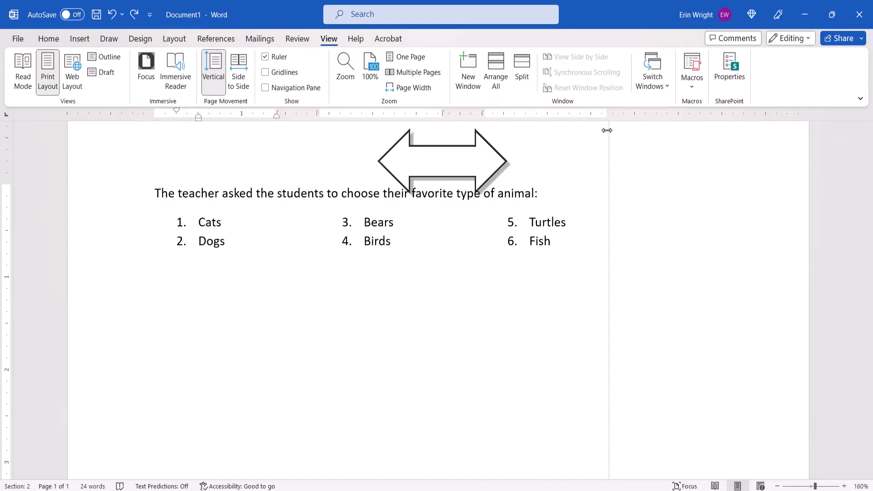
Delete the document content, leaving a blank page with the ruler showing.
key("delete")
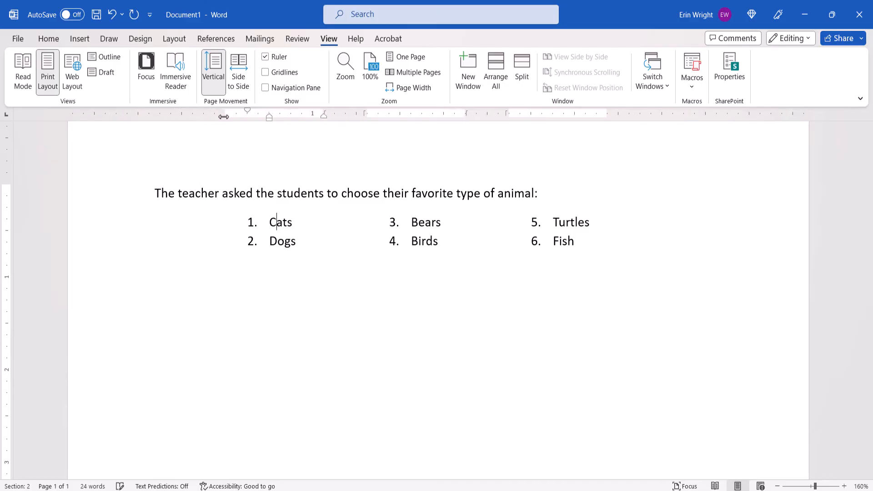
left_click(96, 14)
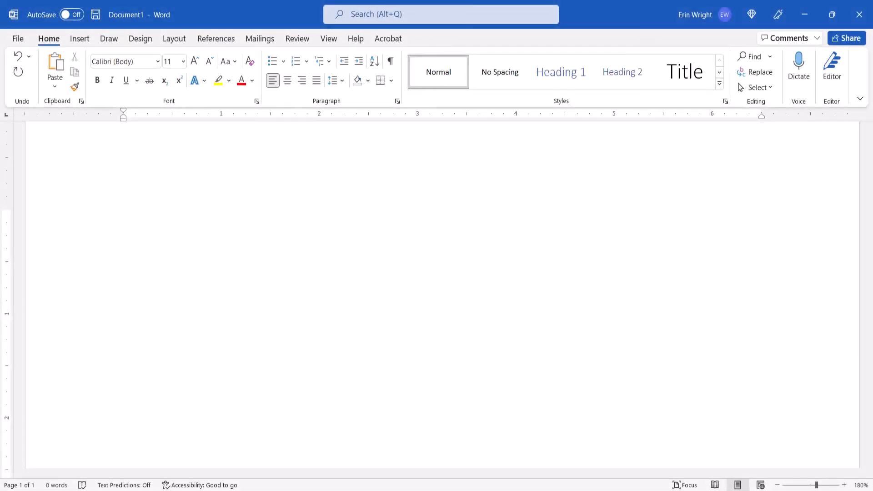
Type 'erinwrightwriting.com', then delete it so the document stays blank.
type("erinwrightwriting.com")
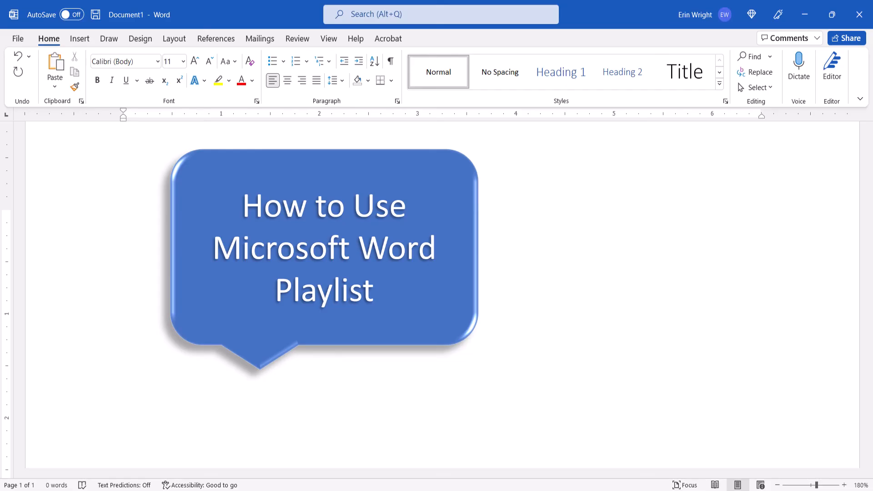
key("Delete")
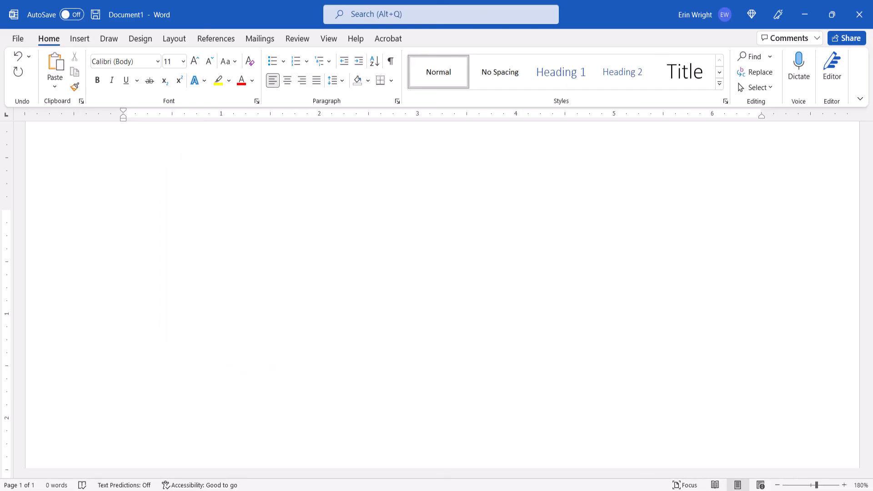